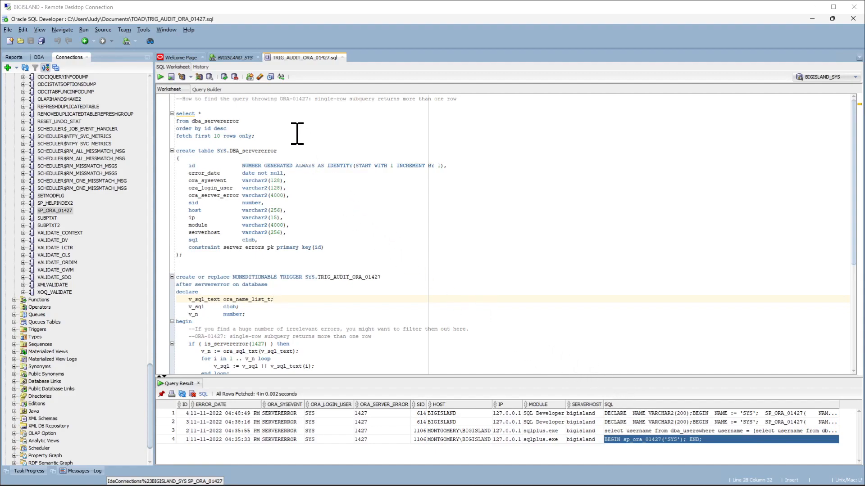
pyautogui.moveTo(554, 264)
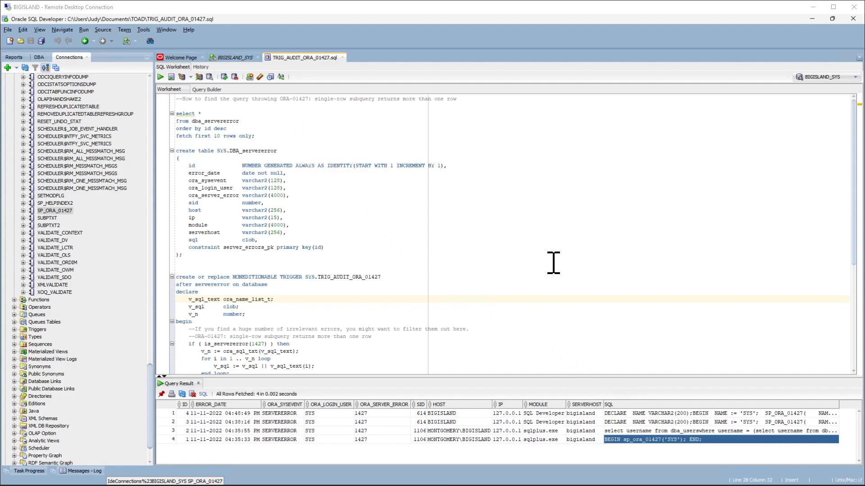
pyautogui.moveTo(583, 295)
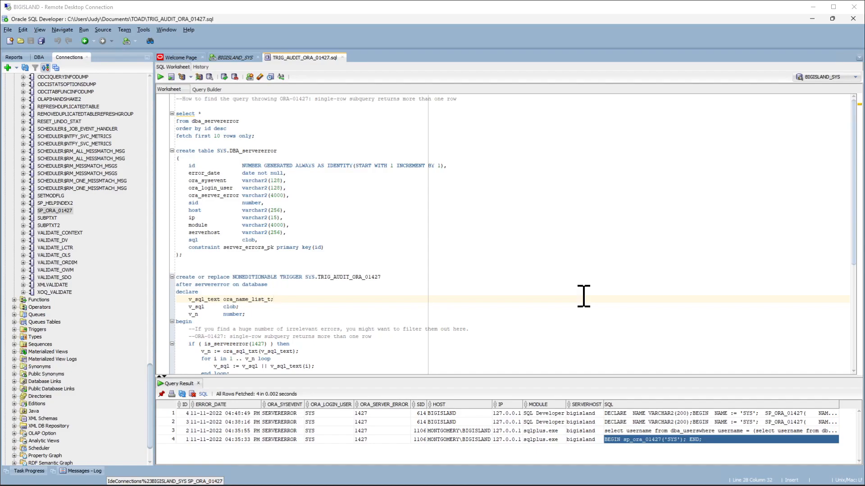
pyautogui.moveTo(598, 304)
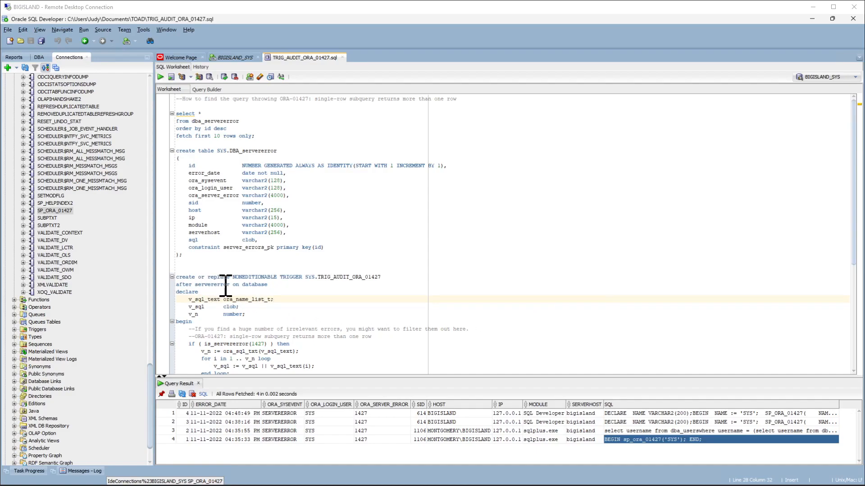
pyautogui.moveTo(372, 292)
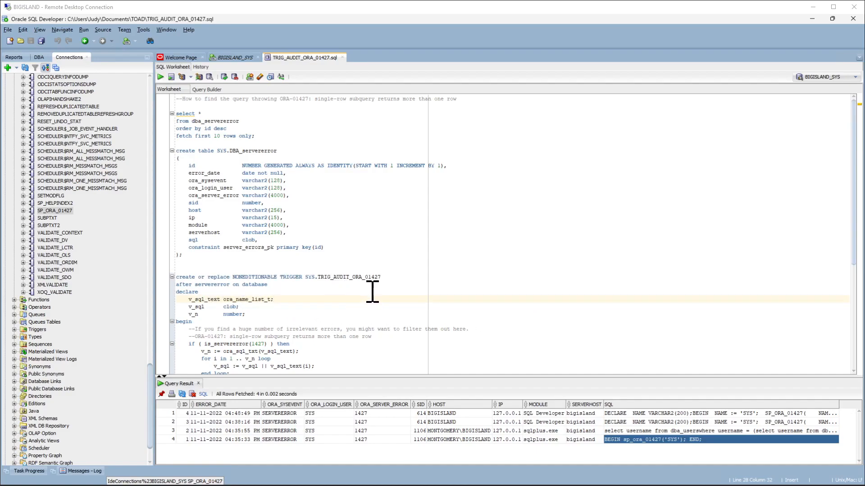
pyautogui.moveTo(384, 316)
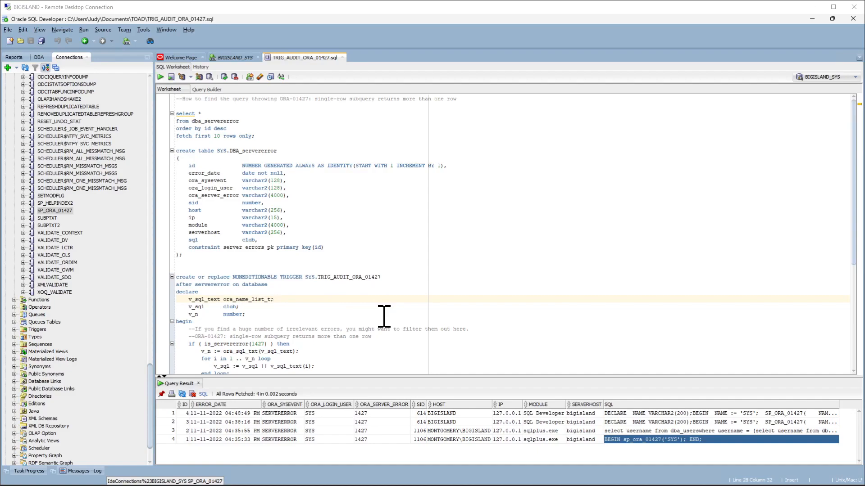
# - Rerun the dba_servererror query to list five ORA-01427 rows and view the logged SQL text
pyautogui.scroll(-3)
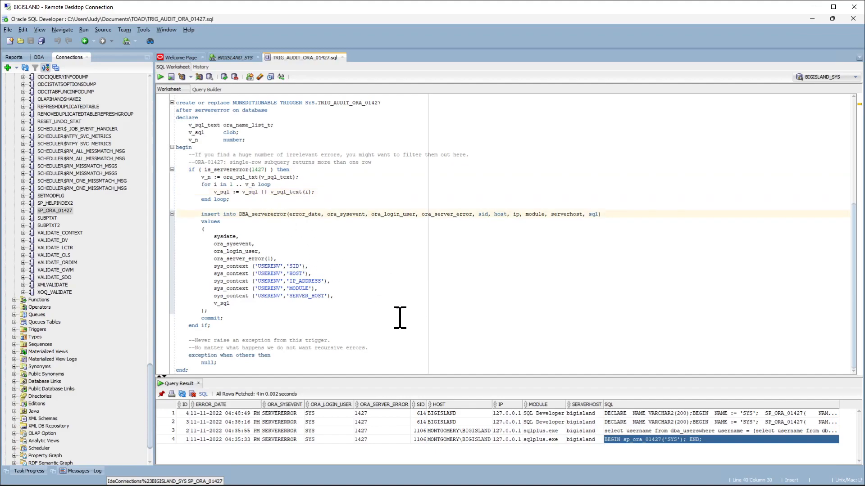
pyautogui.moveTo(409, 314)
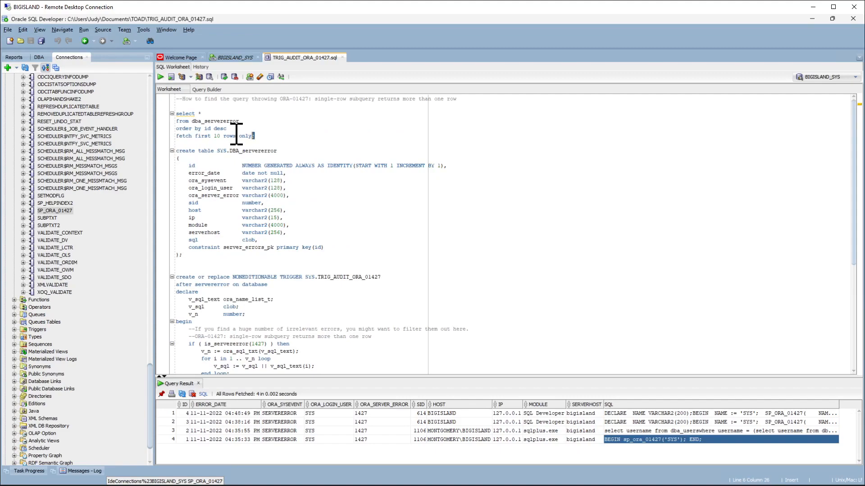
pyautogui.moveTo(177, 114); pyautogui.dragTo(254, 137)
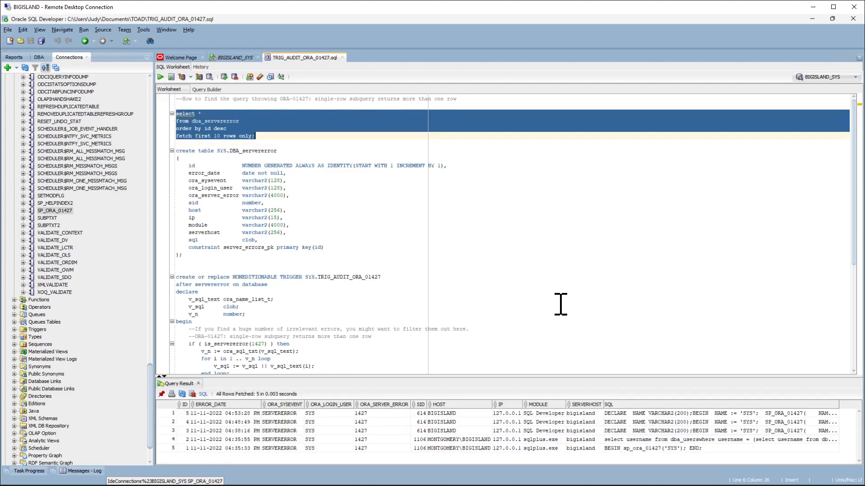
pyautogui.moveTo(597, 307)
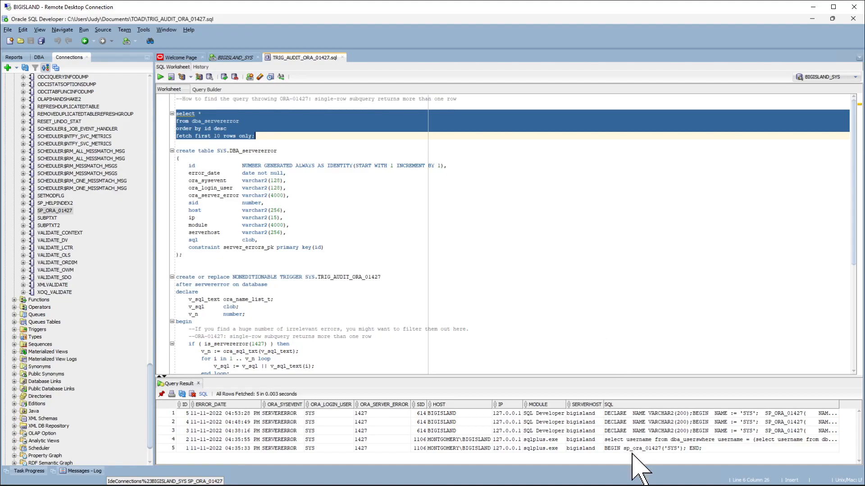
pyautogui.moveTo(372, 427)
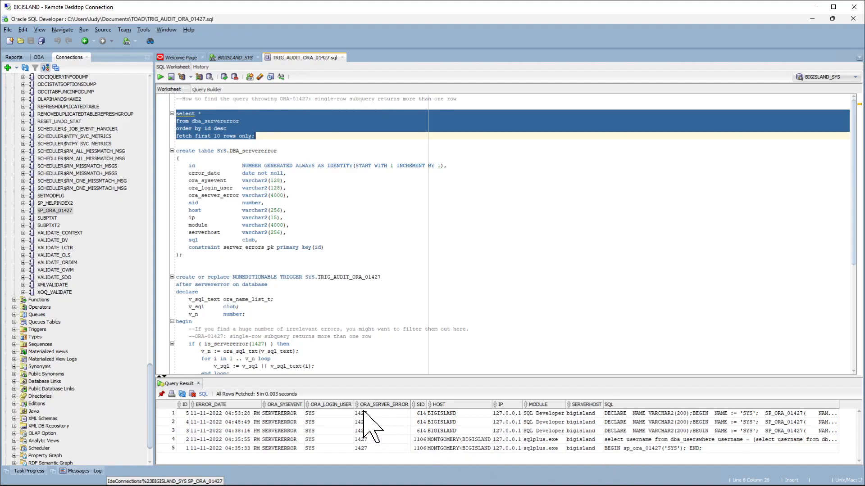
pyautogui.click(364, 413)
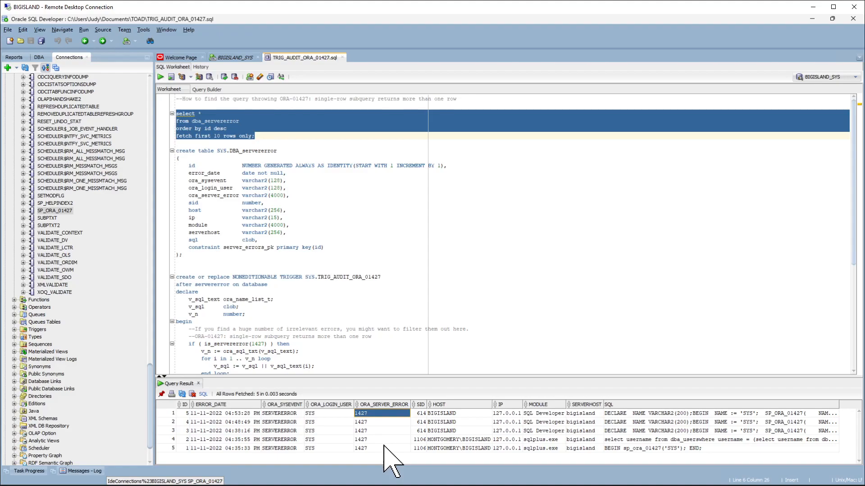
pyautogui.click(662, 448)
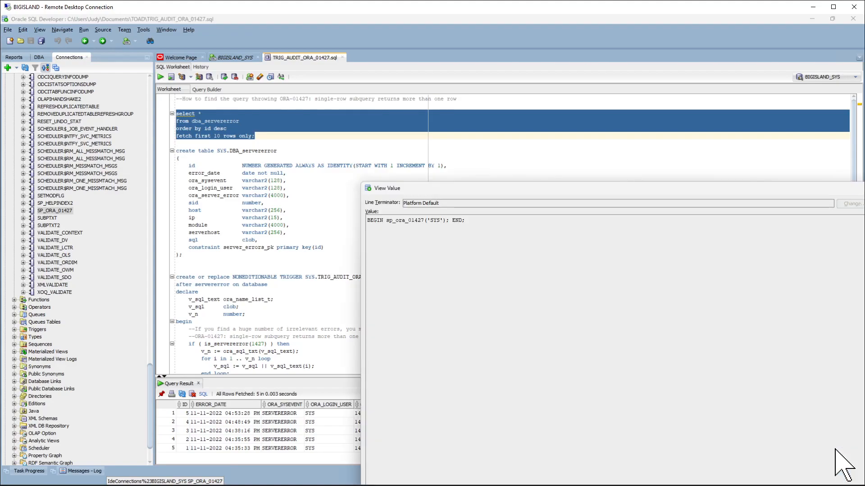
pyautogui.moveTo(606, 348)
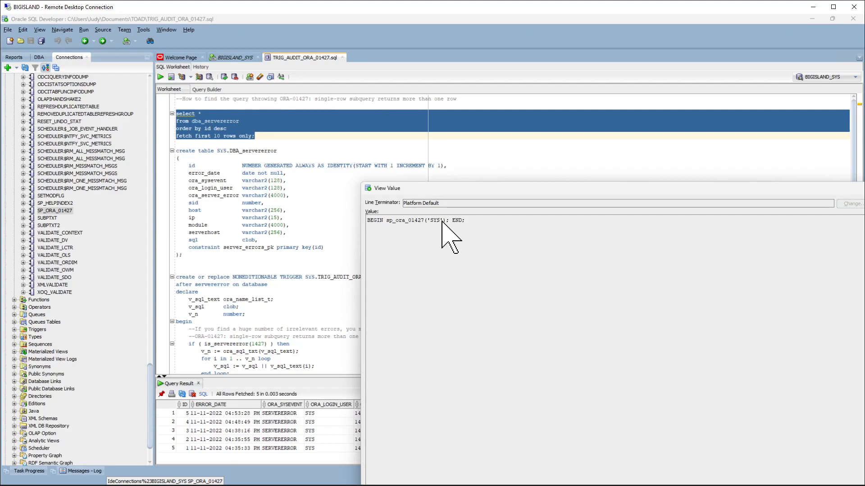
pyautogui.moveTo(472, 274)
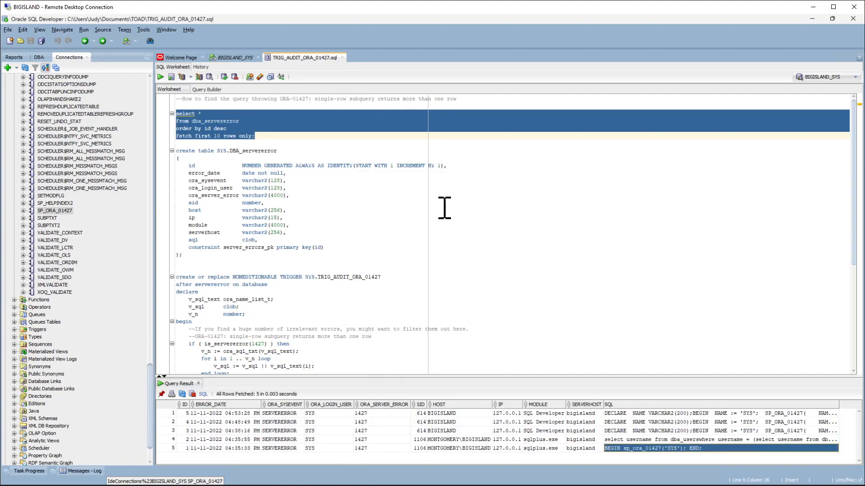
pyautogui.rightClick(54, 210)
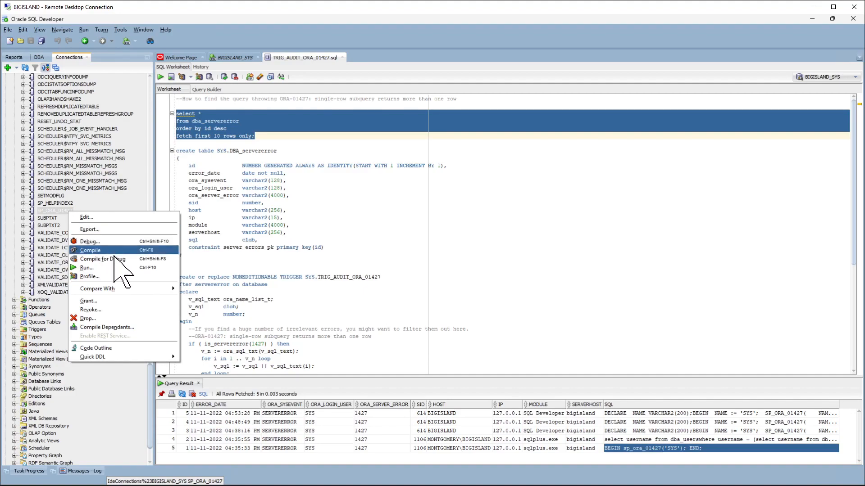
pyautogui.moveTo(96, 276)
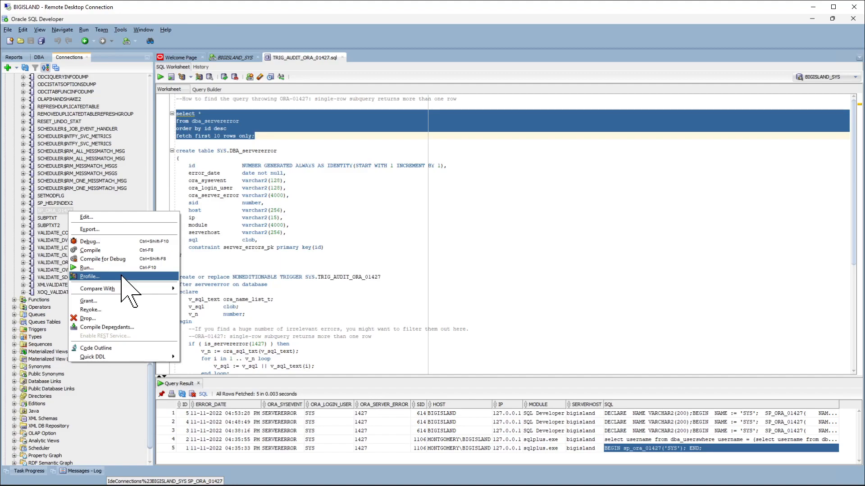
# - Profile SP_ORA_01427 with NAME 'SYS' and dismiss the resulting ORA-01427 error at line 10
pyautogui.click(89, 277)
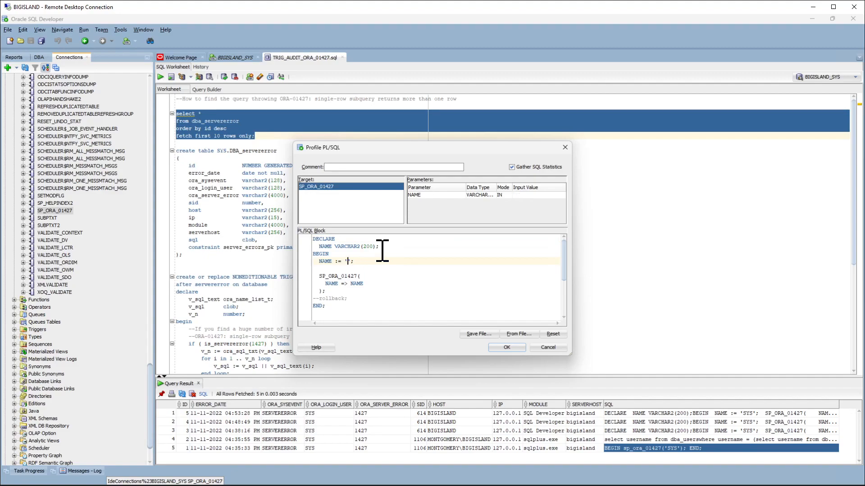
pyautogui.write('SYS')
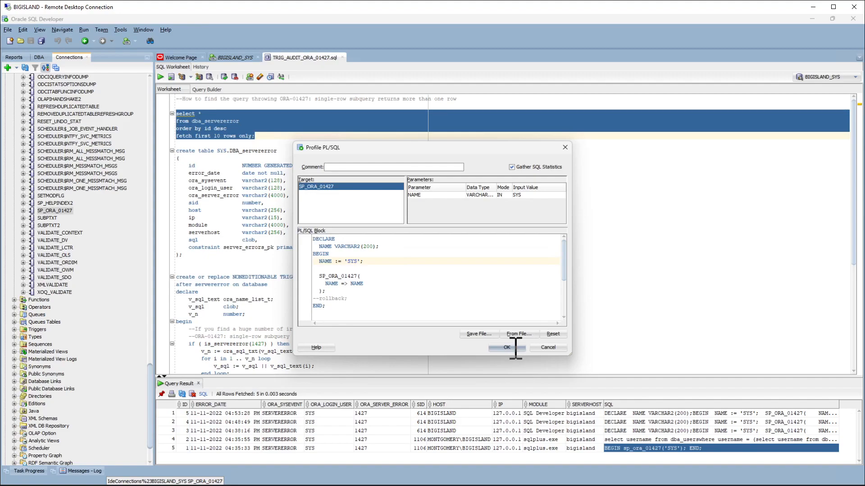
pyautogui.click(505, 348)
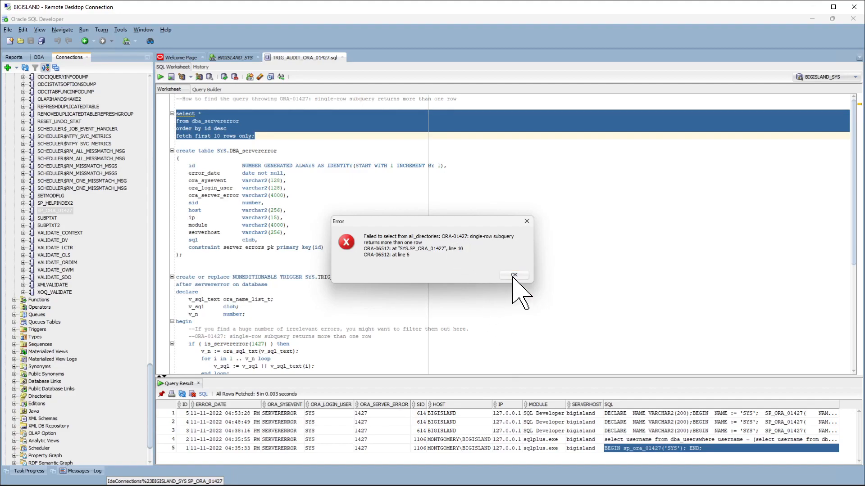
pyautogui.click(513, 275)
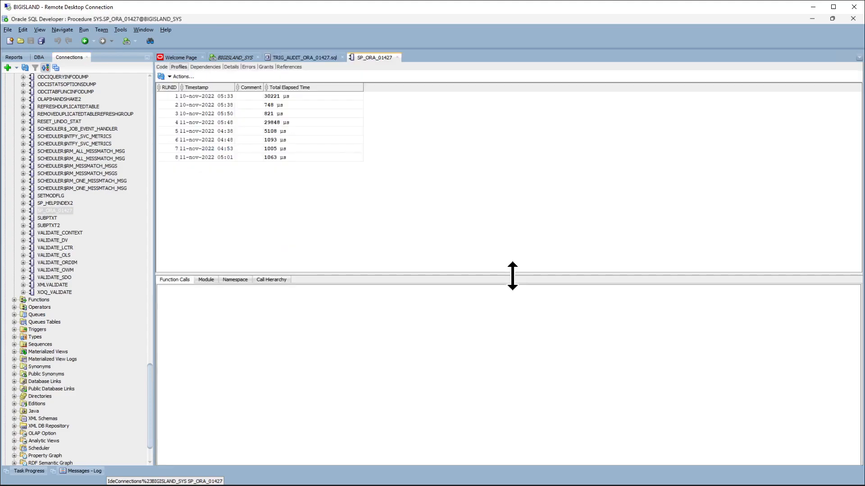
pyautogui.moveTo(241, 182)
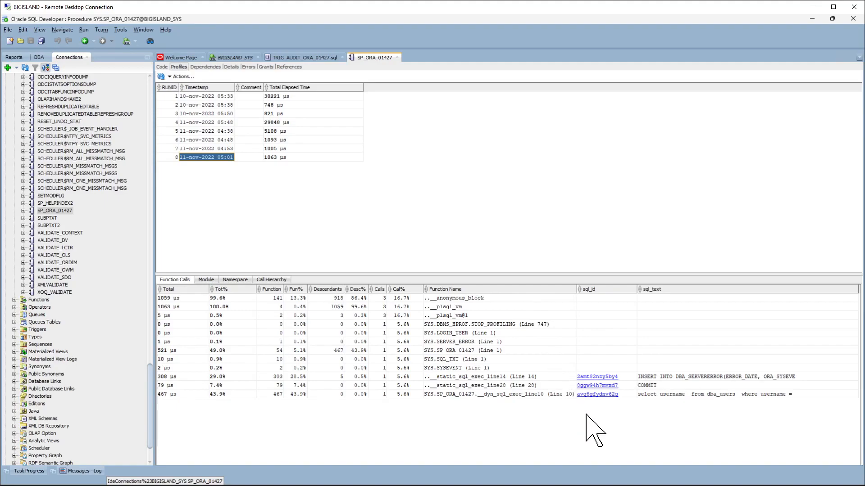
pyautogui.moveTo(673, 408)
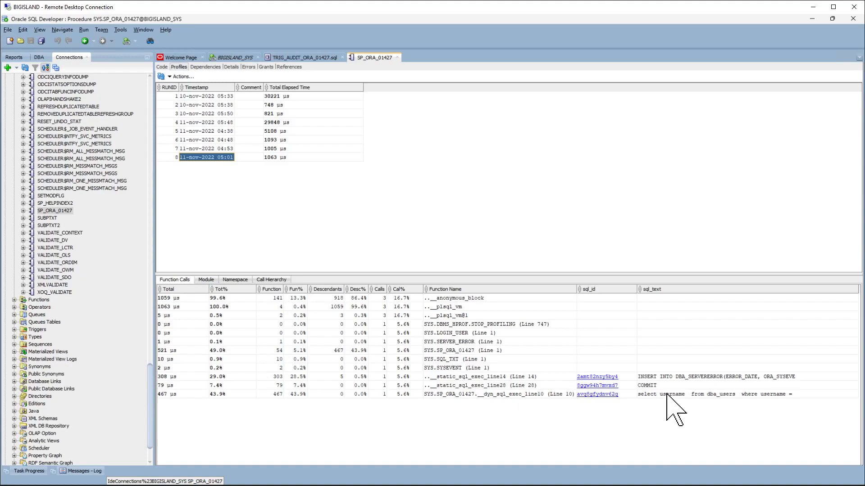
pyautogui.moveTo(644, 411)
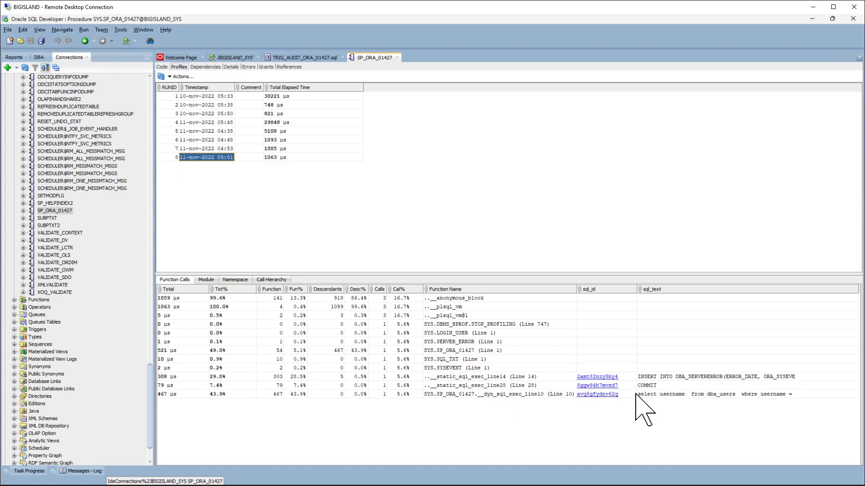